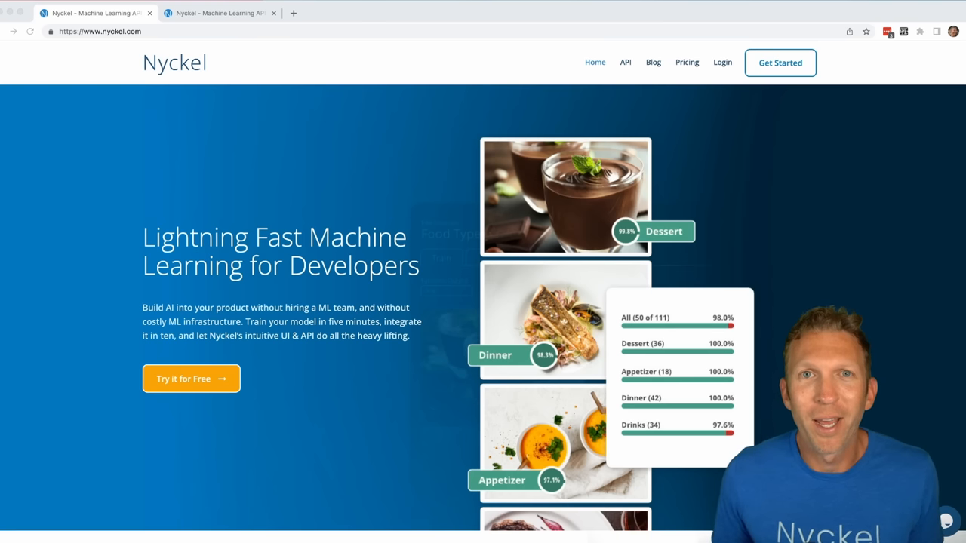
{"action": "mouse_move", "coordinate": [317, 66]}
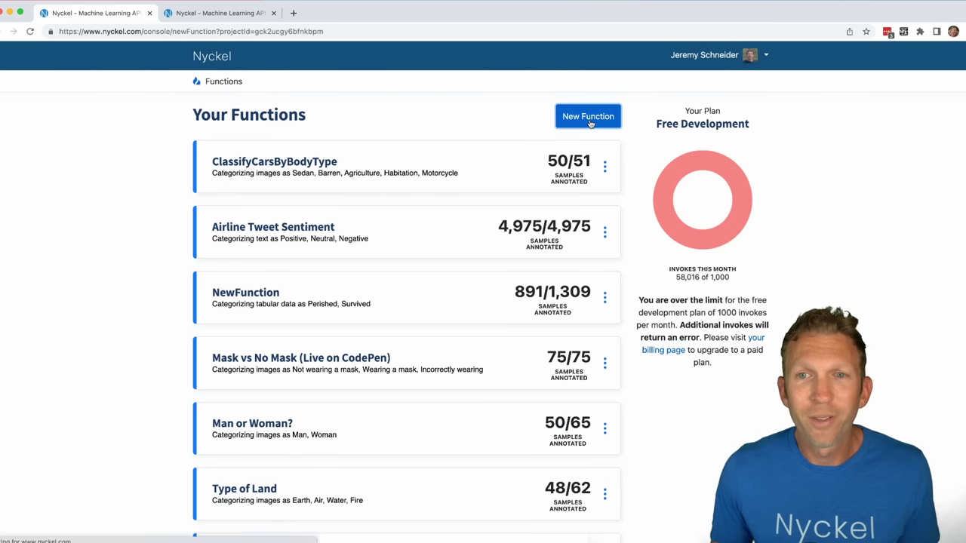
Step: Create the '/r/pics Search' image search function and import the 998 images
{"action": "left_click", "coordinate": [588, 116]}
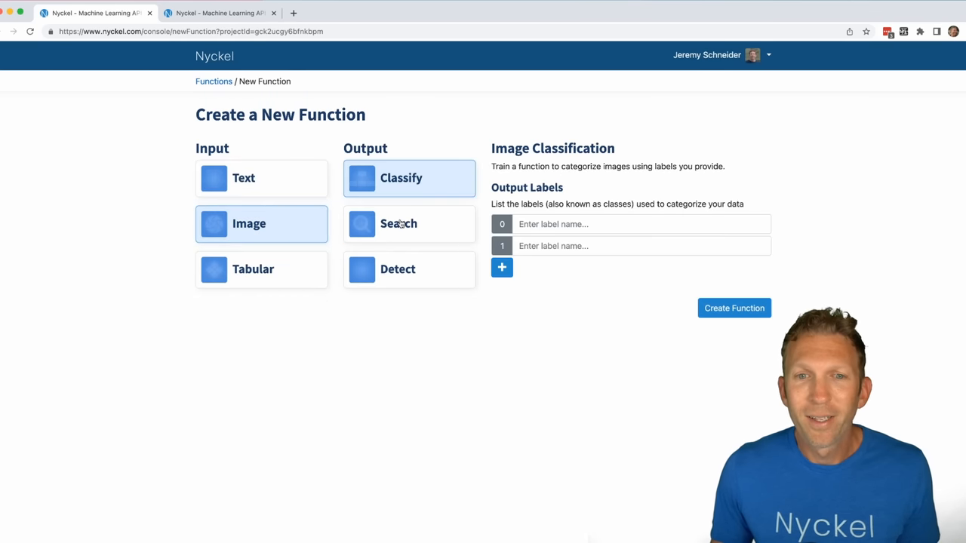
{"action": "left_click", "coordinate": [398, 223]}
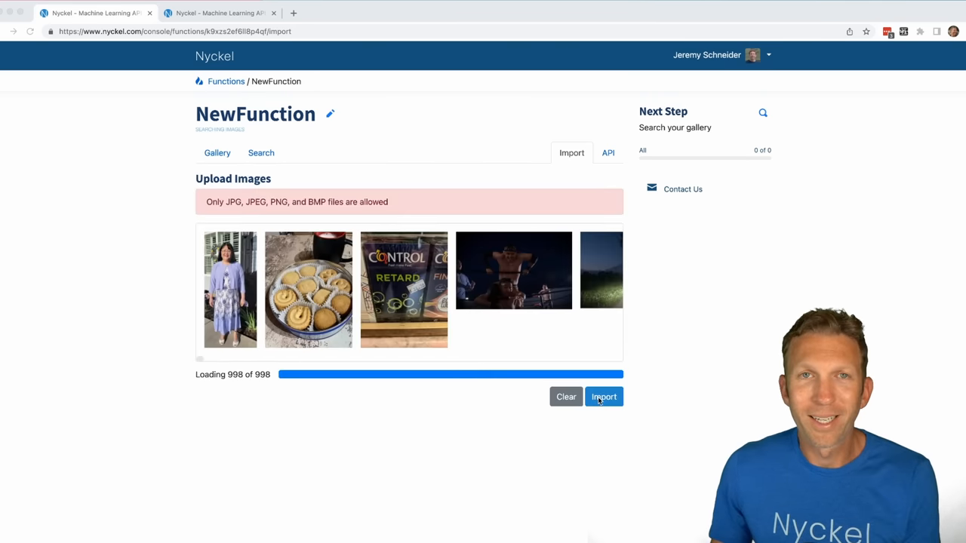
{"action": "left_click", "coordinate": [604, 397]}
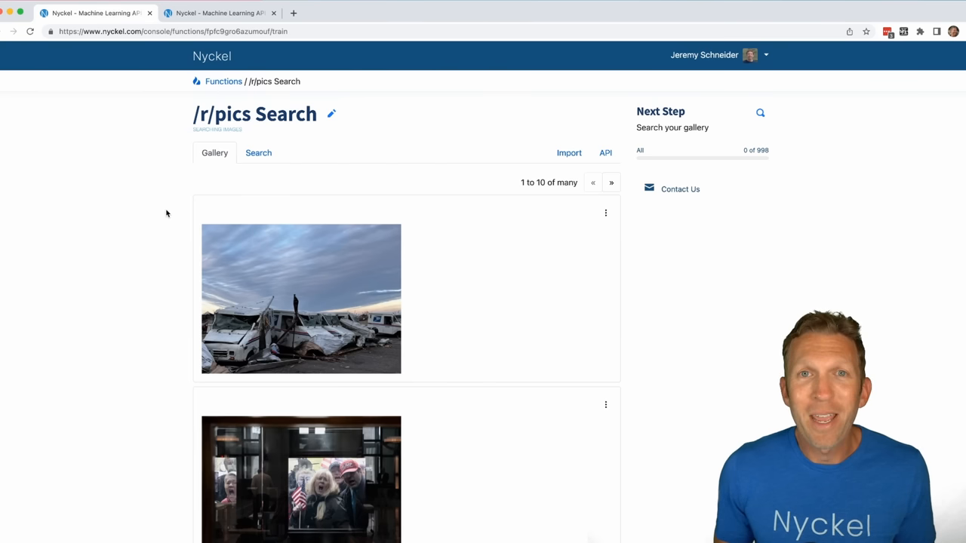
{"action": "mouse_move", "coordinate": [250, 168]}
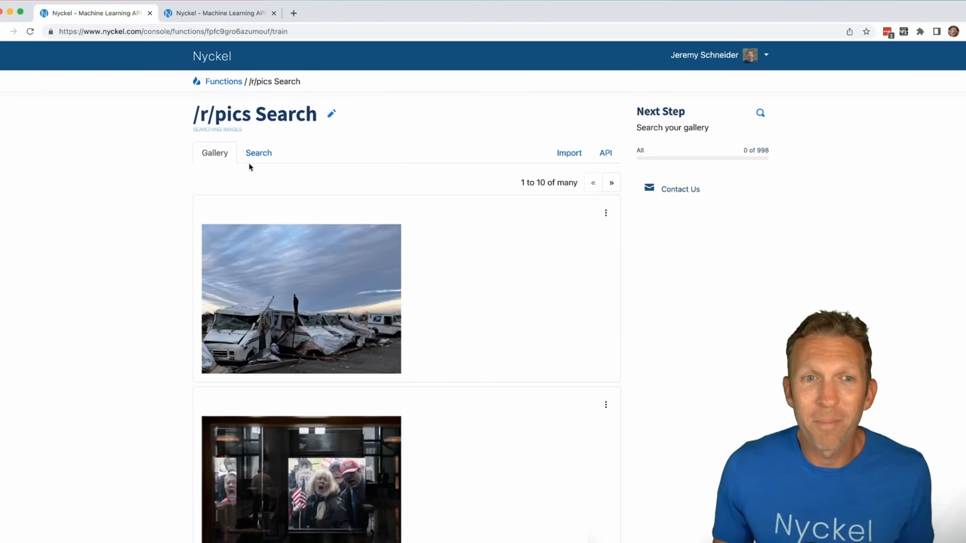
Step: Search the gallery by text for 'Man standing next to picture' and review the results
{"action": "left_click", "coordinate": [258, 153]}
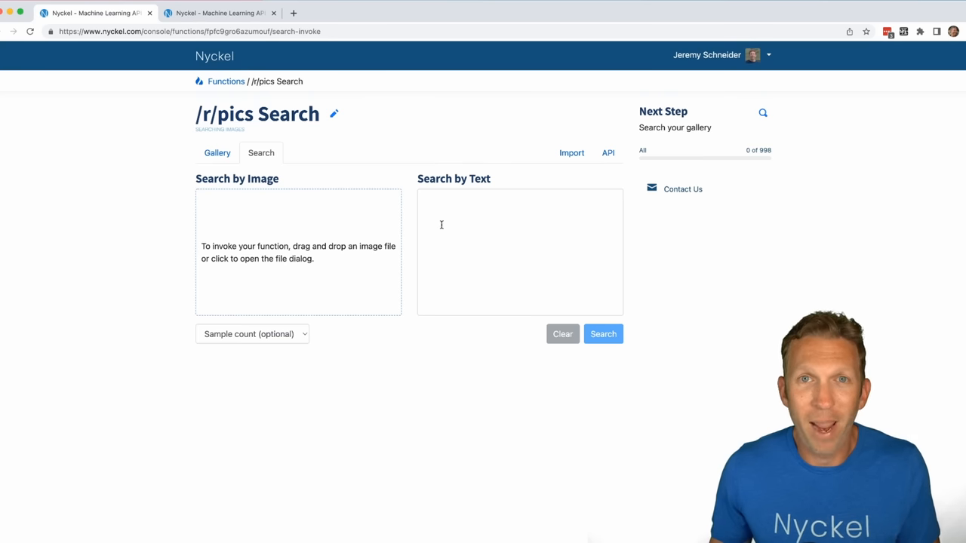
{"action": "type", "text": "Man standing next to picture"}
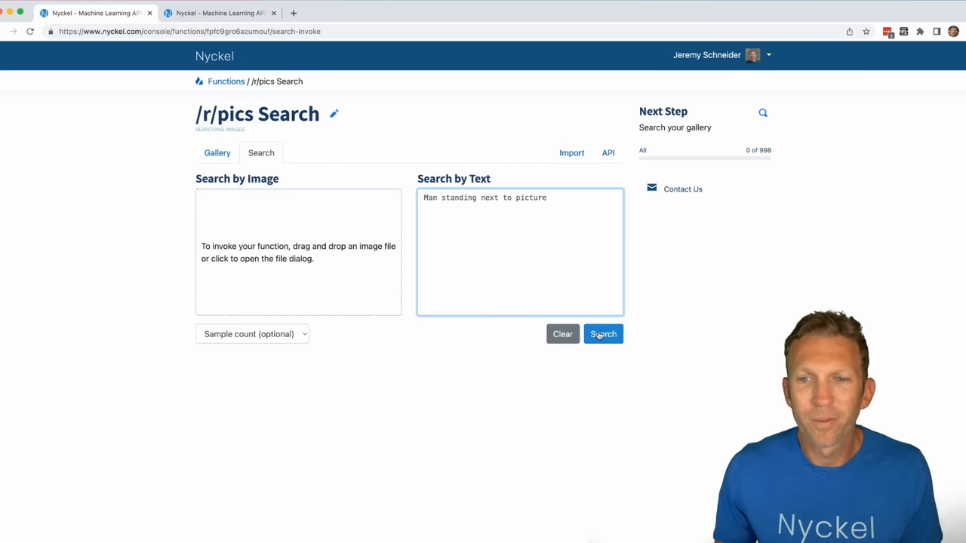
{"action": "left_click", "coordinate": [603, 334]}
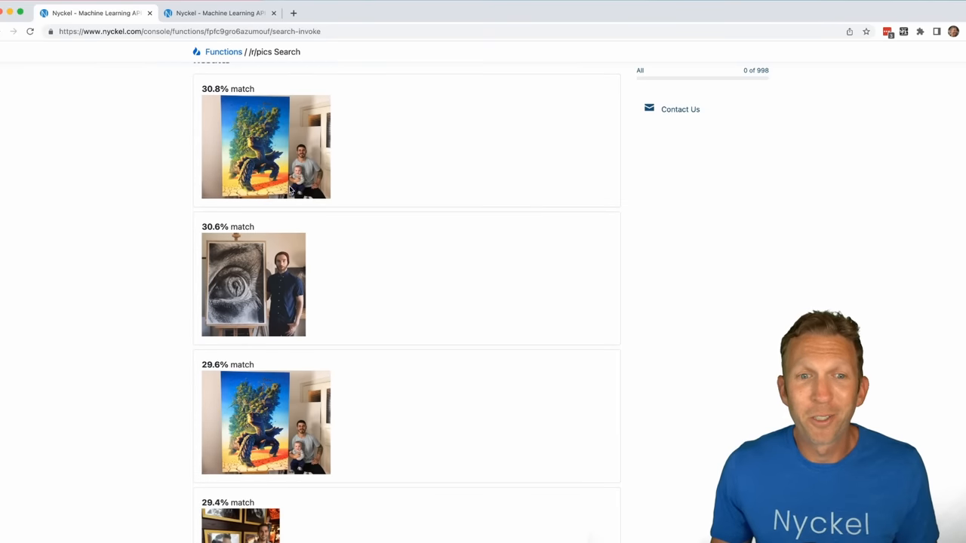
{"action": "scroll", "scroll_direction": "down", "scroll_amount": 3}
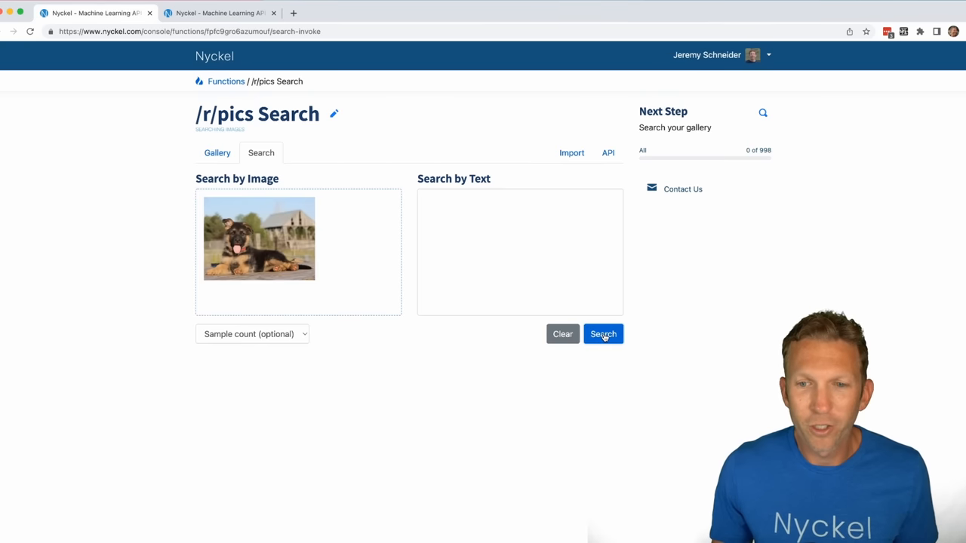
Step: Search by image with the puppy photo to find similar dog images
{"action": "left_click", "coordinate": [603, 334]}
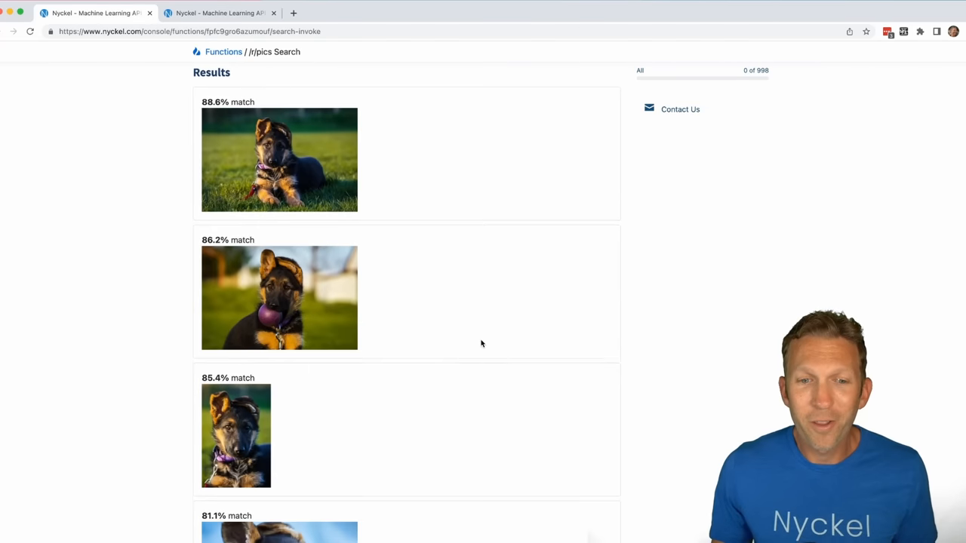
{"action": "scroll", "scroll_direction": "up", "scroll_amount": 3}
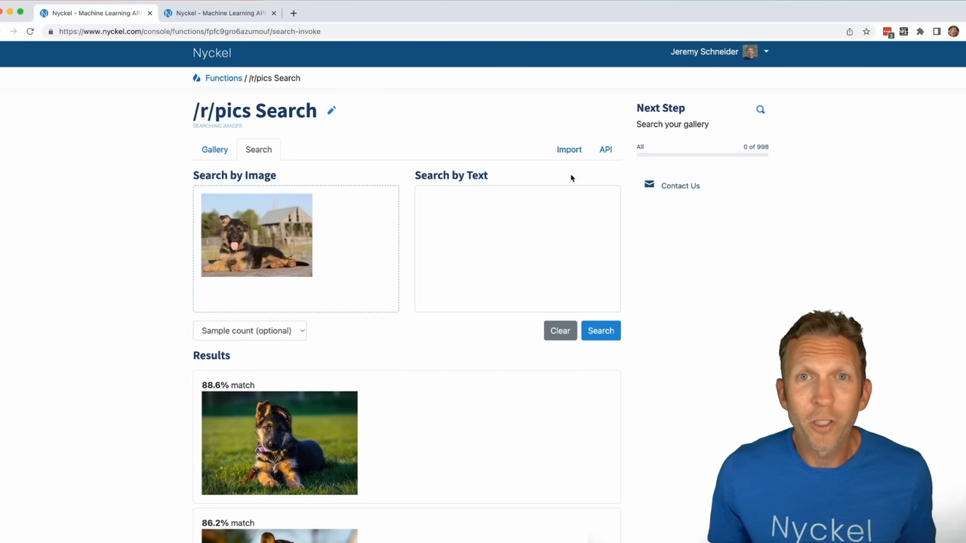
Step: View the function's API docs and select the text-search endpoint URL in the curl example
{"action": "left_click", "coordinate": [605, 150]}
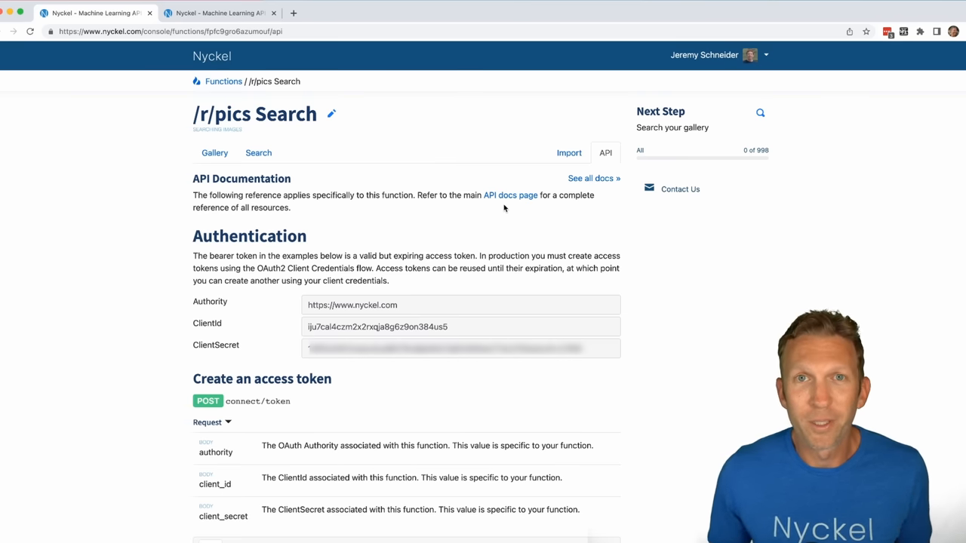
{"action": "scroll", "scroll_direction": "down", "scroll_amount": 3}
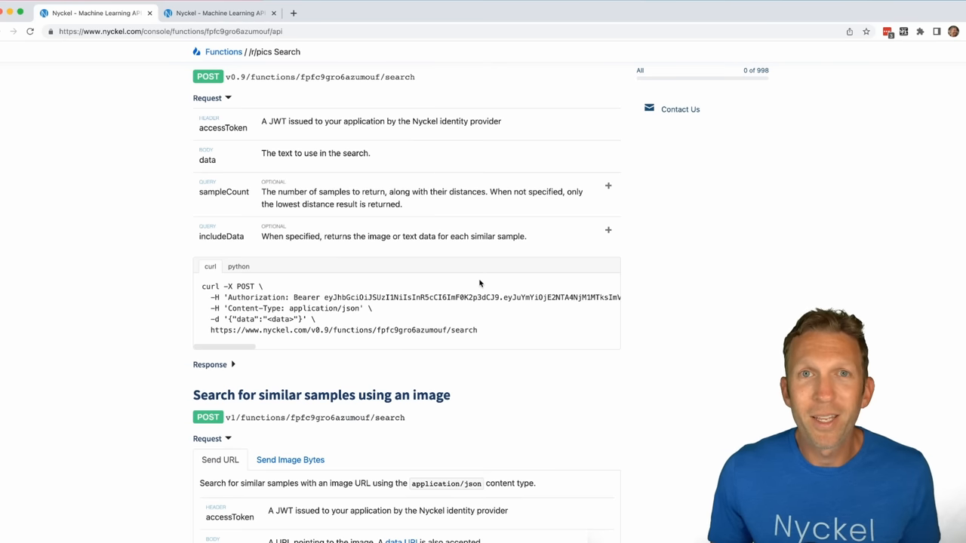
{"action": "double_click", "coordinate": [340, 331]}
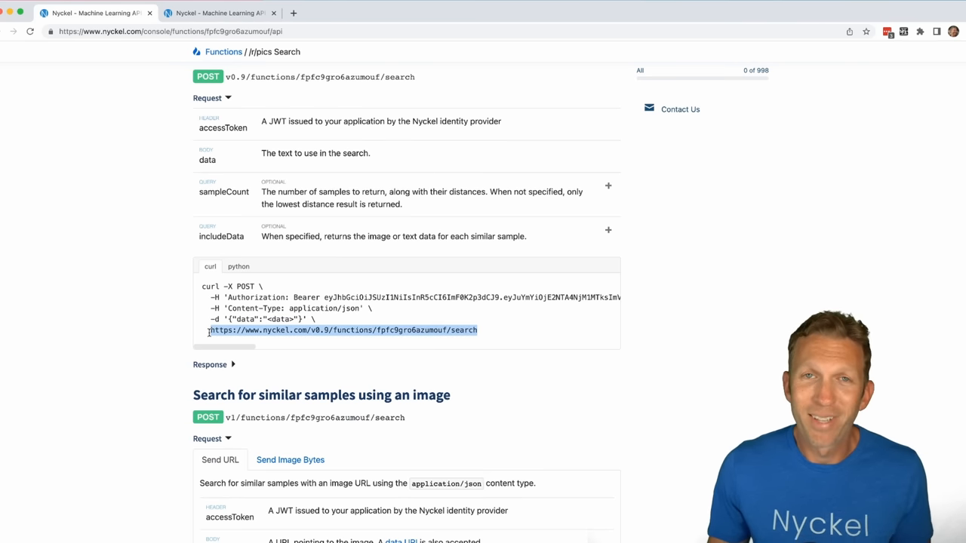